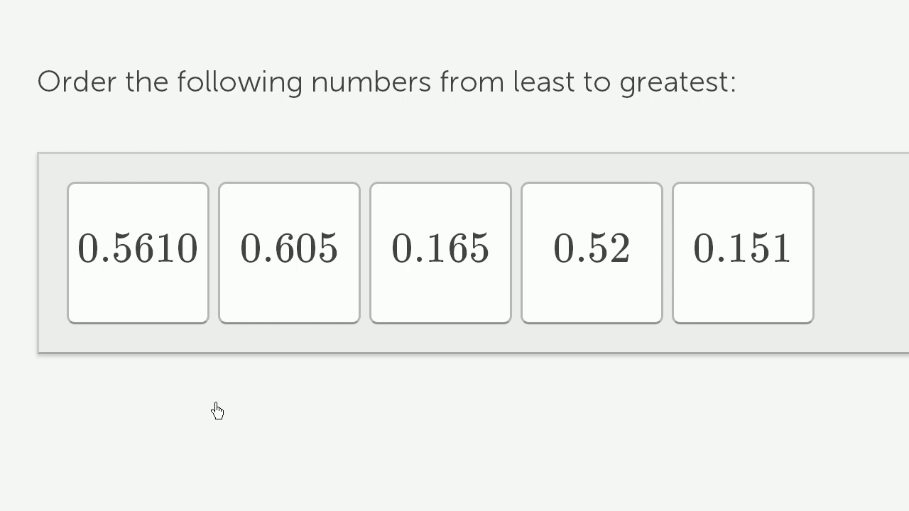
{"action": "mouse_move", "coordinate": [751, 369]}
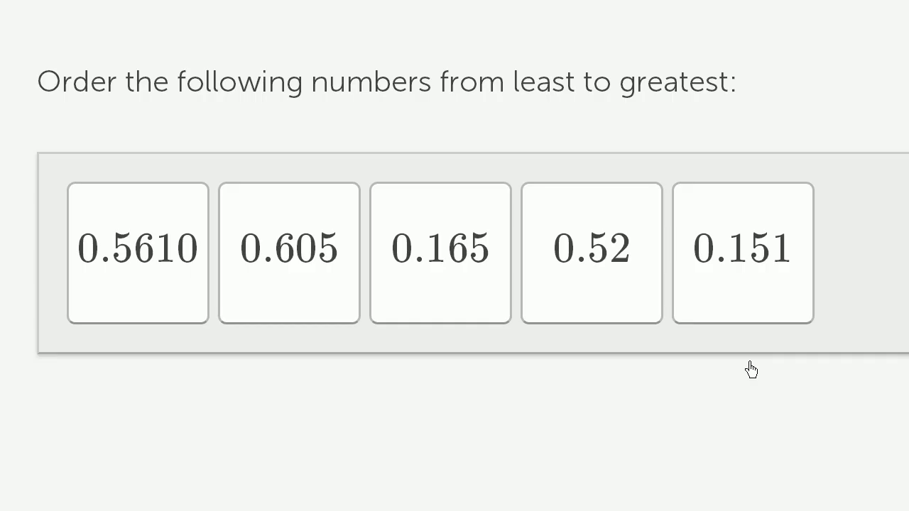
Step: Compare the 0.5610, 0.52 and 0.165 tiles to decide which values belong first
{"action": "left_click", "coordinate": [136, 252]}
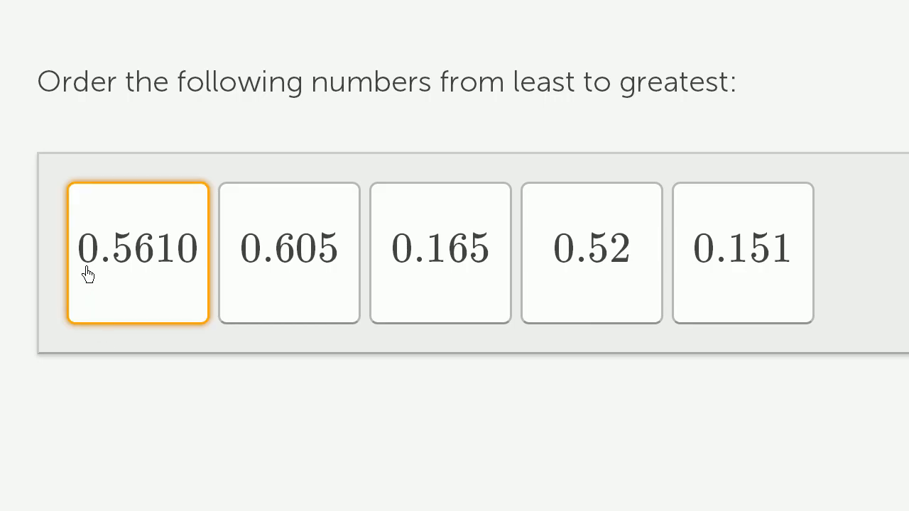
{"action": "left_click", "coordinate": [289, 253]}
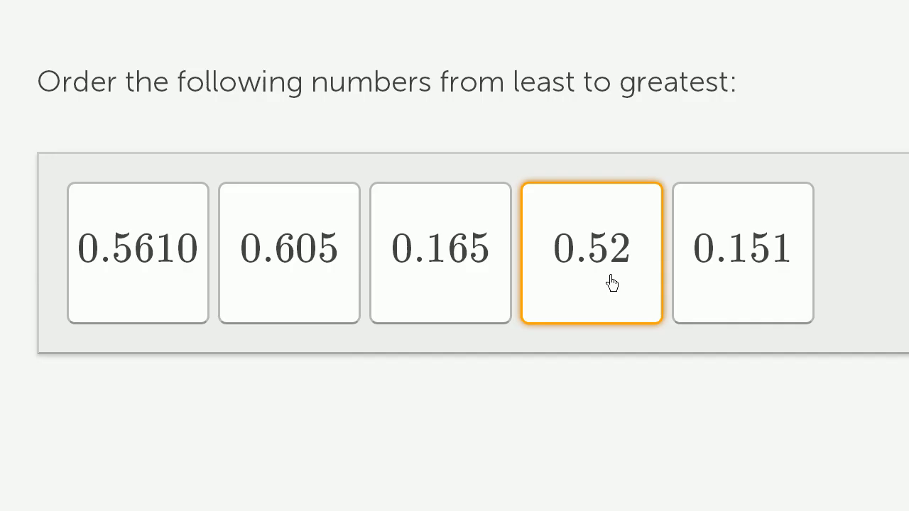
{"action": "left_click", "coordinate": [138, 253]}
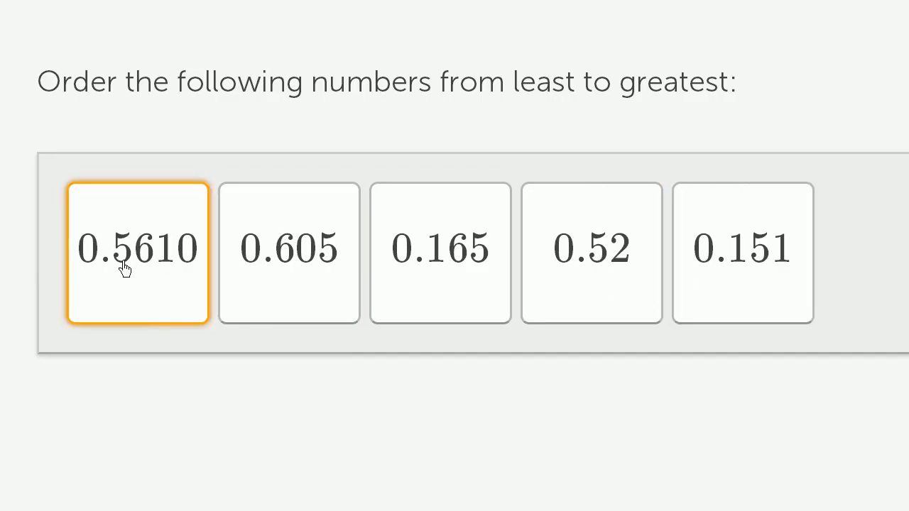
{"action": "left_click", "coordinate": [288, 252]}
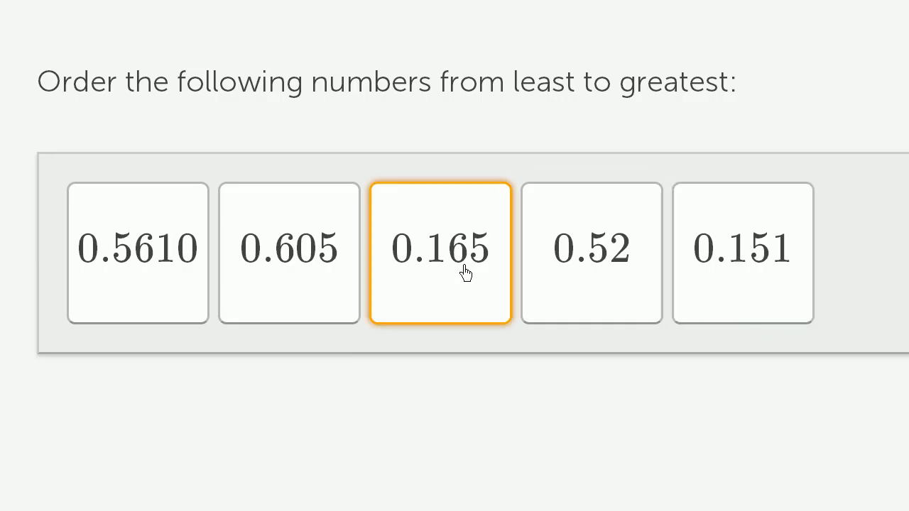
Step: Move 0.165 to the front, 0.151 to second place and 0.605 to the end, then recheck the first two
{"action": "left_click_drag", "start_coordinate": [440, 252], "coordinate": [138, 252]}
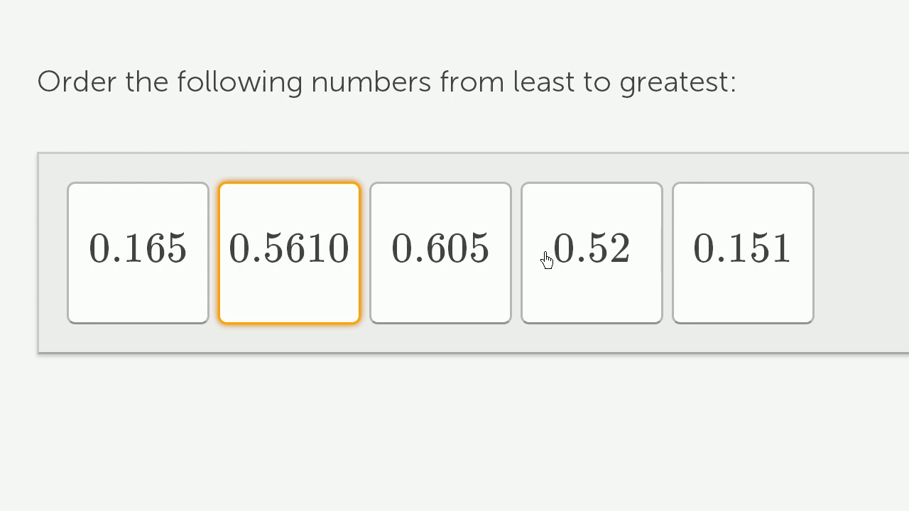
{"action": "left_click_drag", "start_coordinate": [743, 253], "coordinate": [283, 253]}
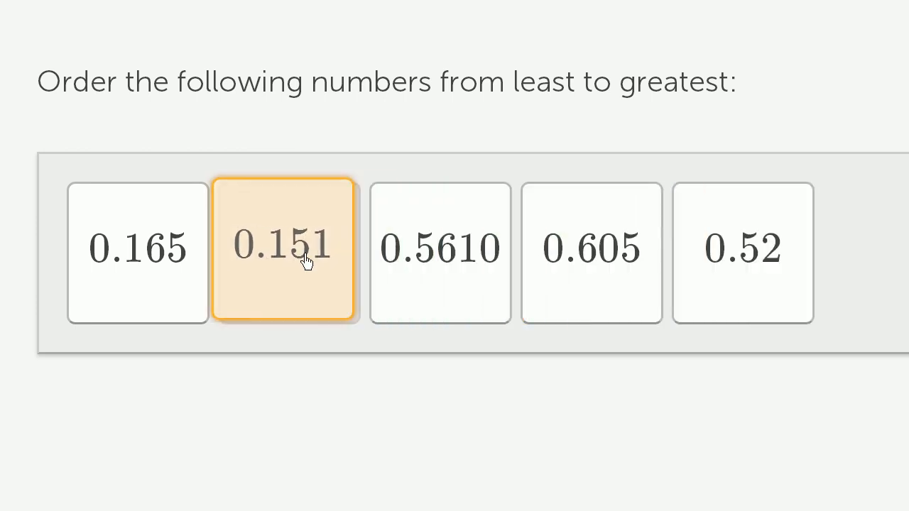
{"action": "left_click", "coordinate": [440, 253]}
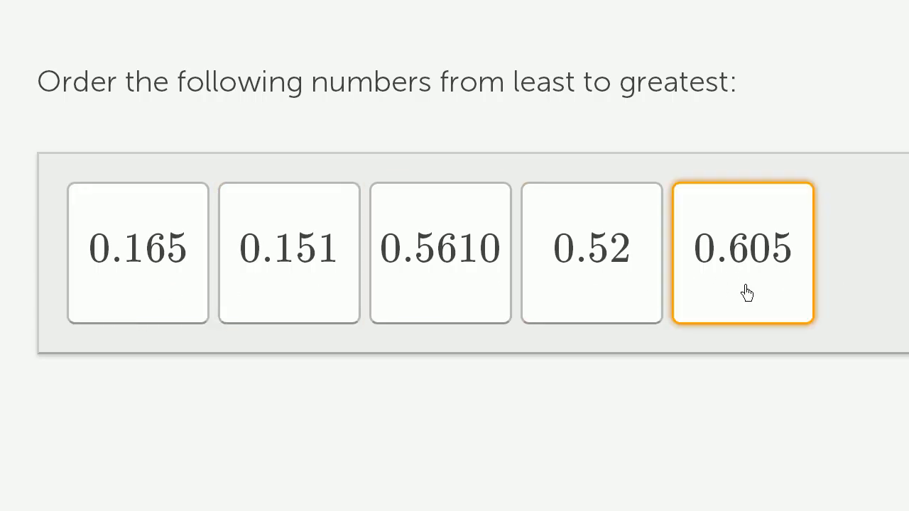
{"action": "left_click", "coordinate": [137, 252]}
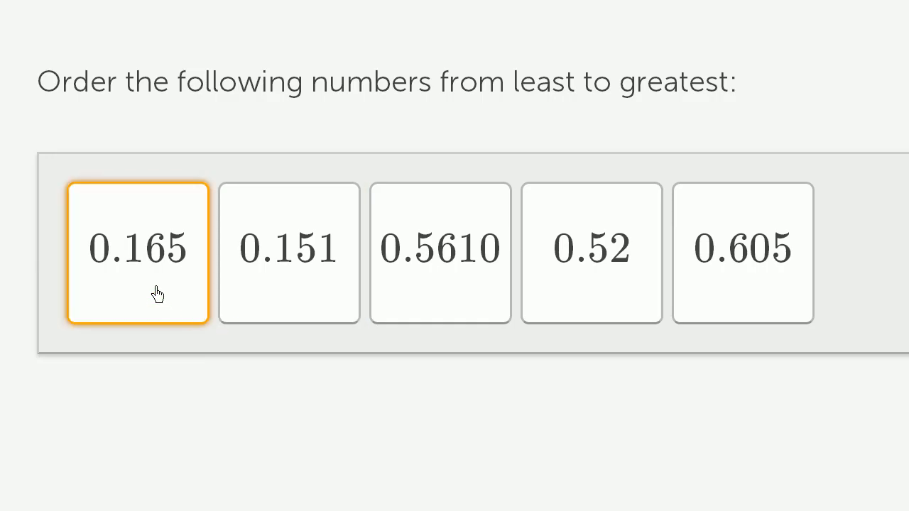
{"action": "left_click", "coordinate": [289, 253]}
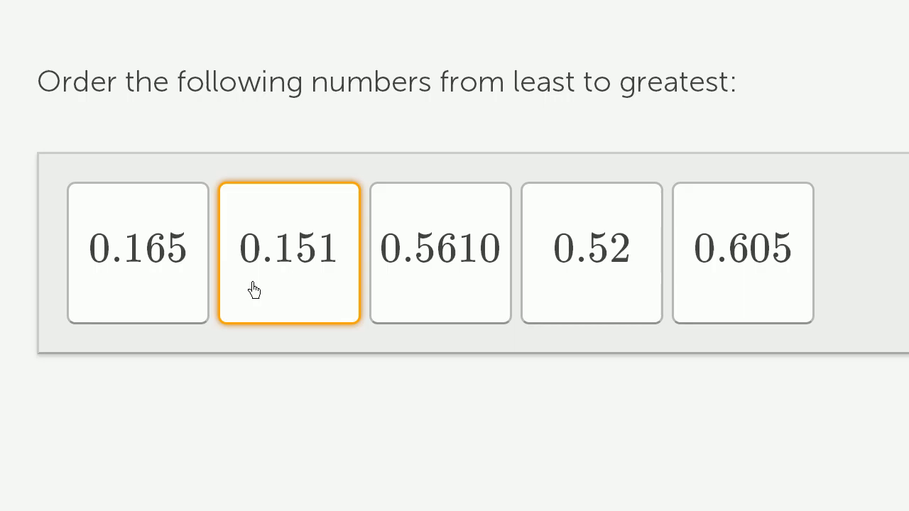
Step: Swap the first two tiles so 0.151 sits ahead of 0.165
{"action": "left_click", "coordinate": [137, 253]}
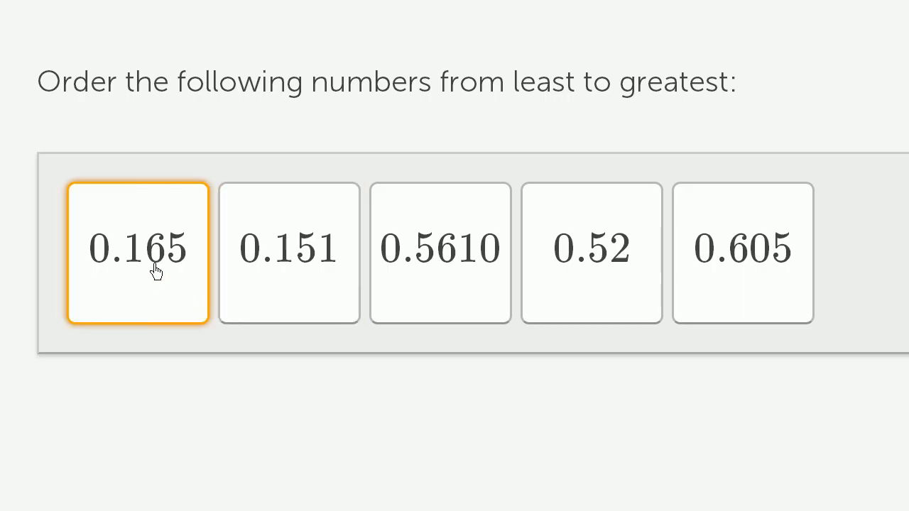
{"action": "left_click", "coordinate": [290, 252]}
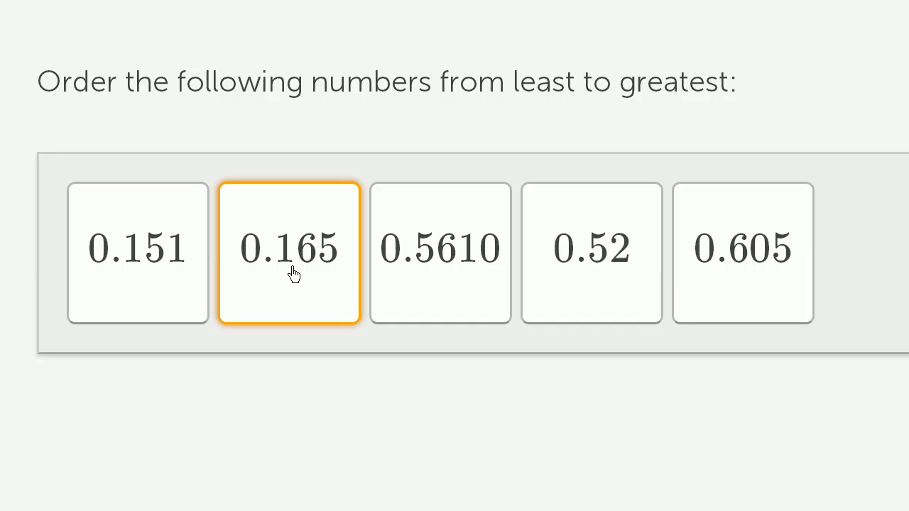
{"action": "mouse_move", "coordinate": [313, 268]}
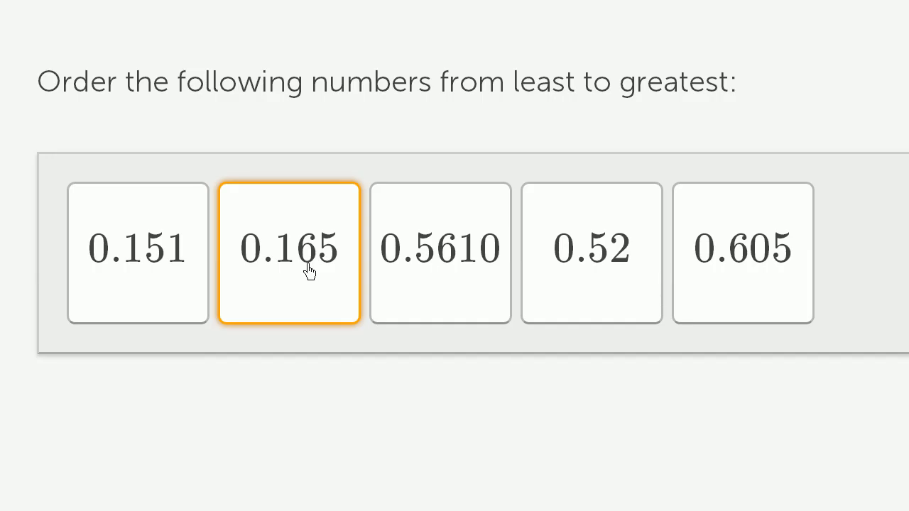
{"action": "mouse_move", "coordinate": [328, 272]}
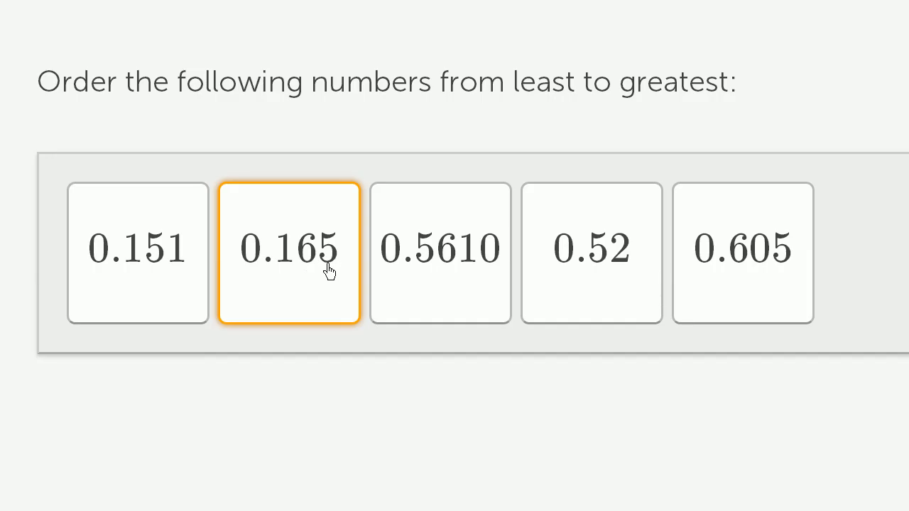
{"action": "mouse_move", "coordinate": [298, 258]}
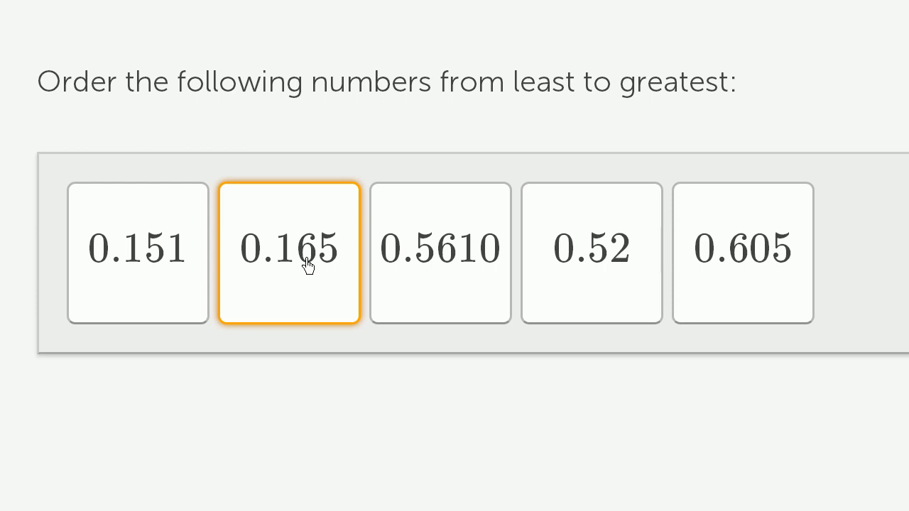
{"action": "mouse_move", "coordinate": [328, 266]}
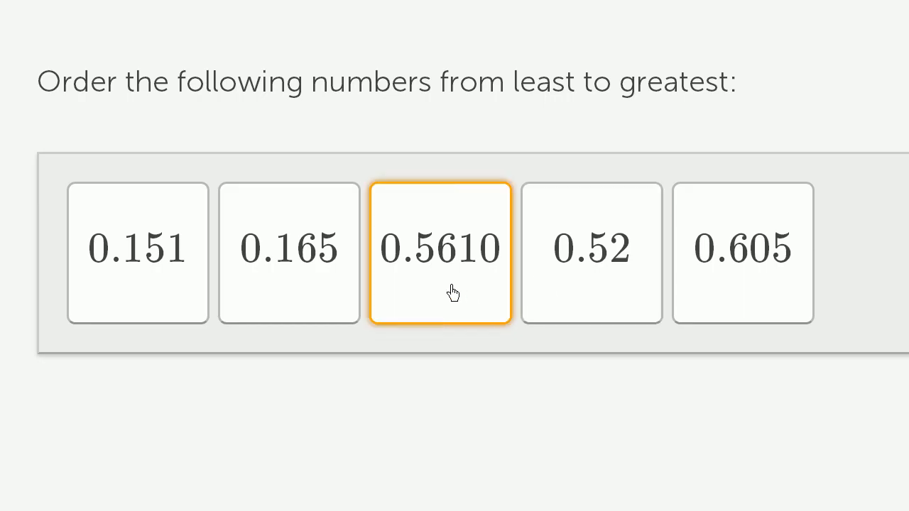
{"action": "mouse_move", "coordinate": [522, 267]}
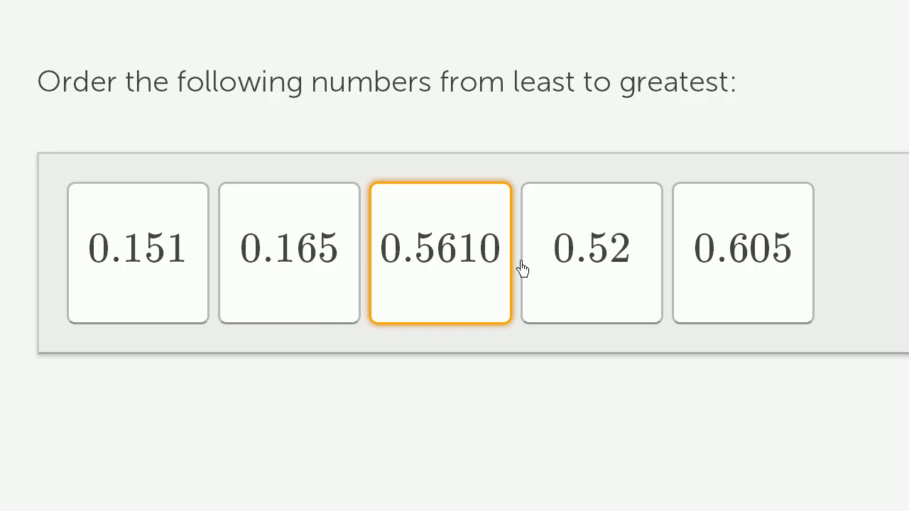
{"action": "mouse_move", "coordinate": [452, 276]}
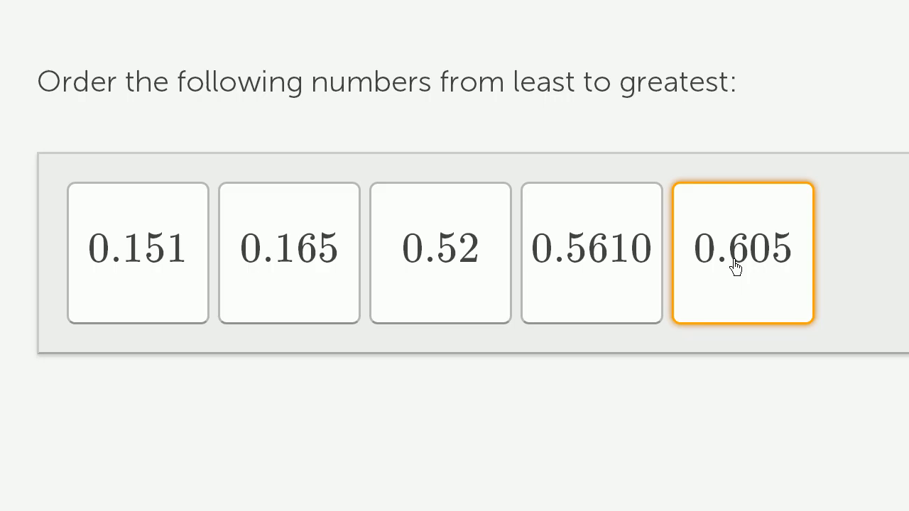
{"action": "mouse_move", "coordinate": [773, 264]}
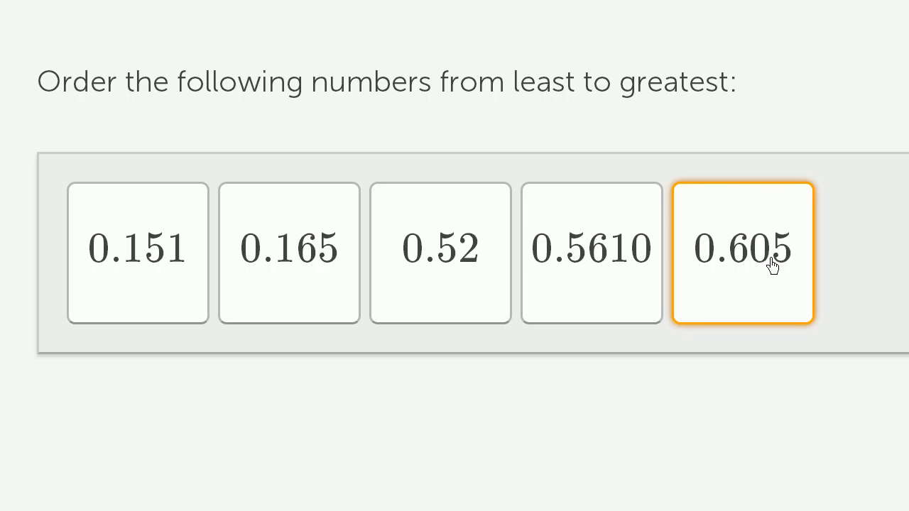